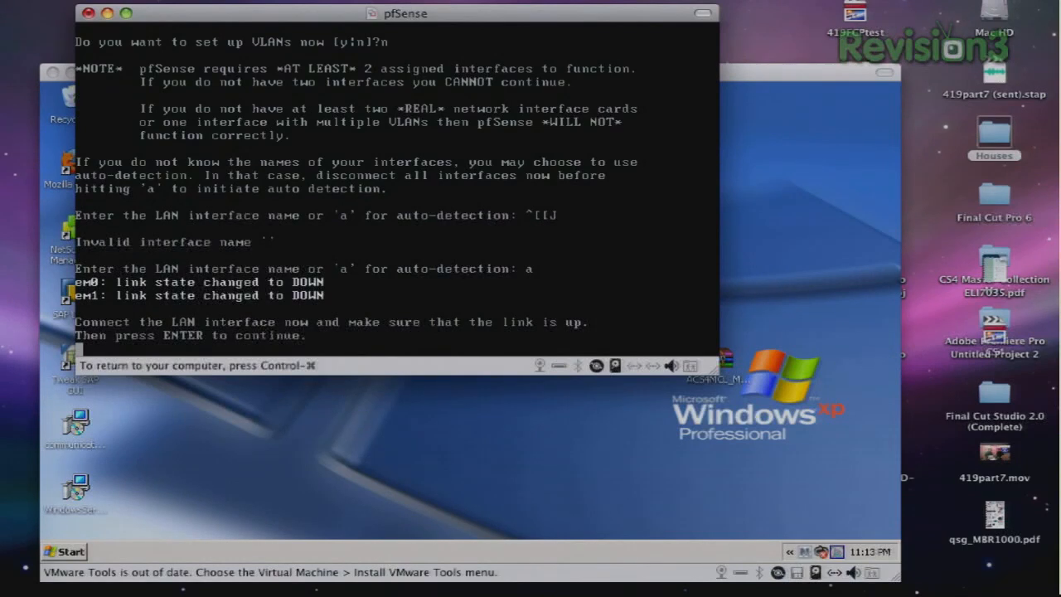
- Bring up the pfSense VM's network adapter menu with Connect and NAT/Bridged options
click(616, 367)
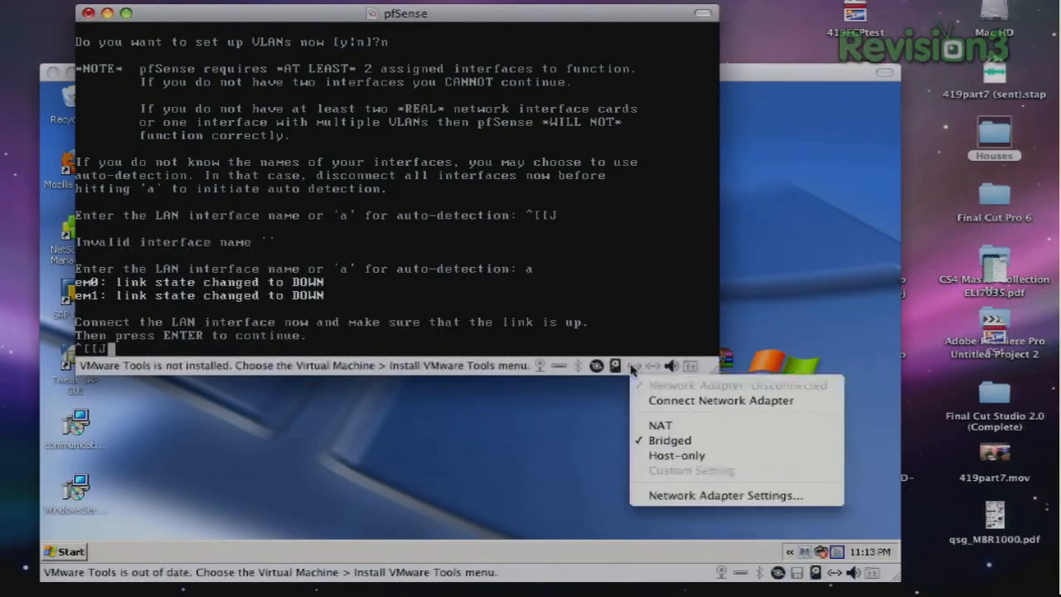